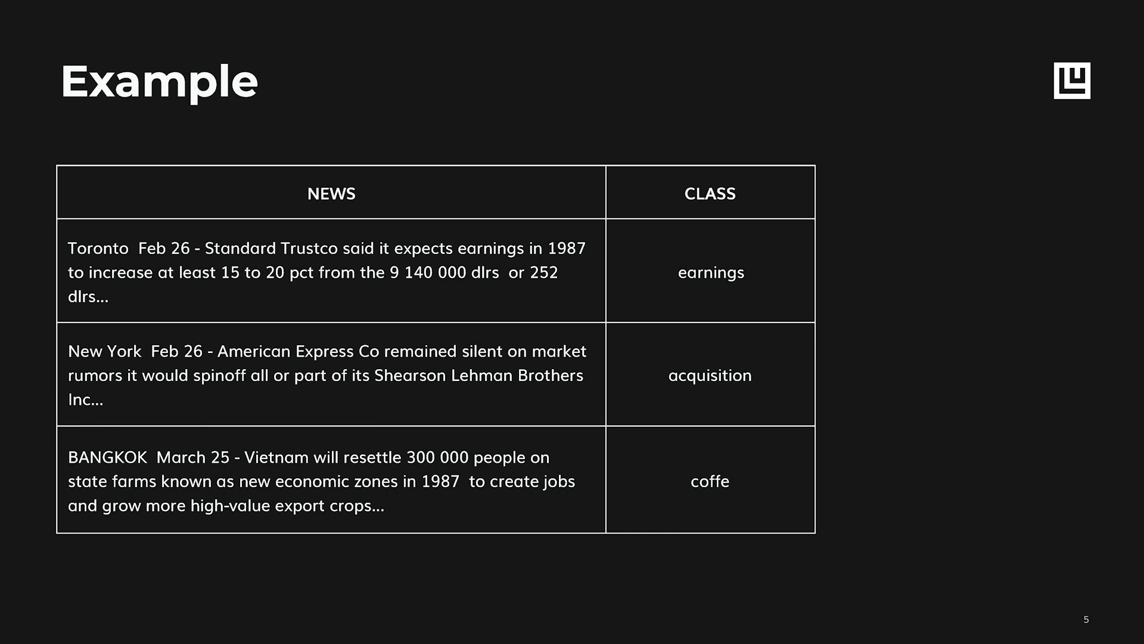
Step: Advance the slideshow from the news classification example to the Image Captioning diagram on slide 25
{"action": "key", "text": "Right"}
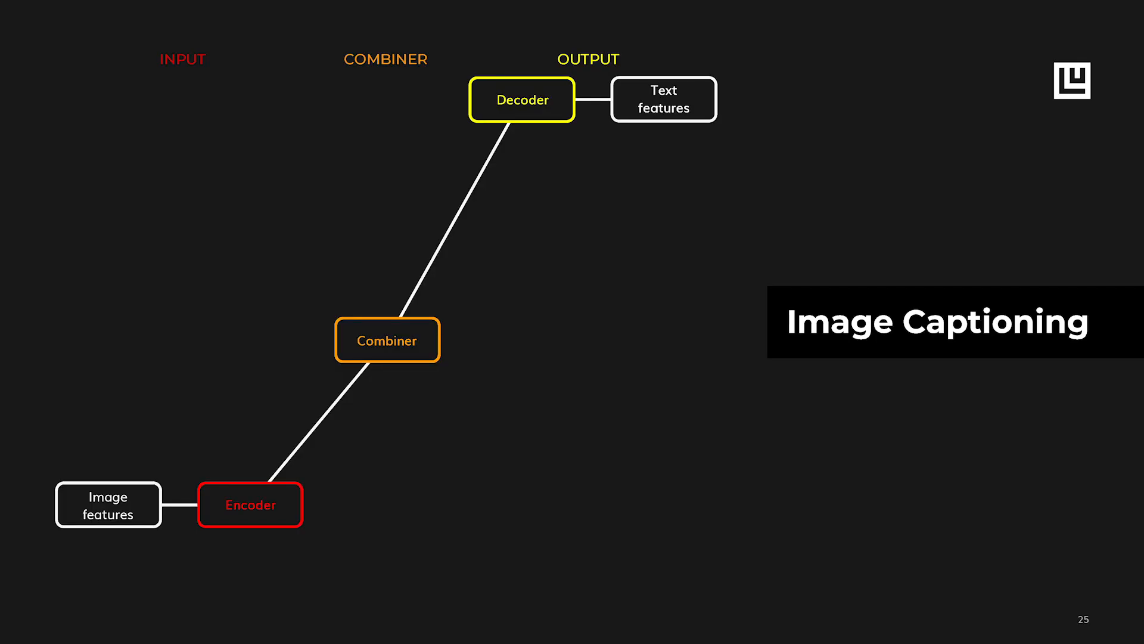
Step: Advance to slide 37 comparing the Stacked CNN and ResNet image feature encoders
{"action": "key", "text": "Right"}
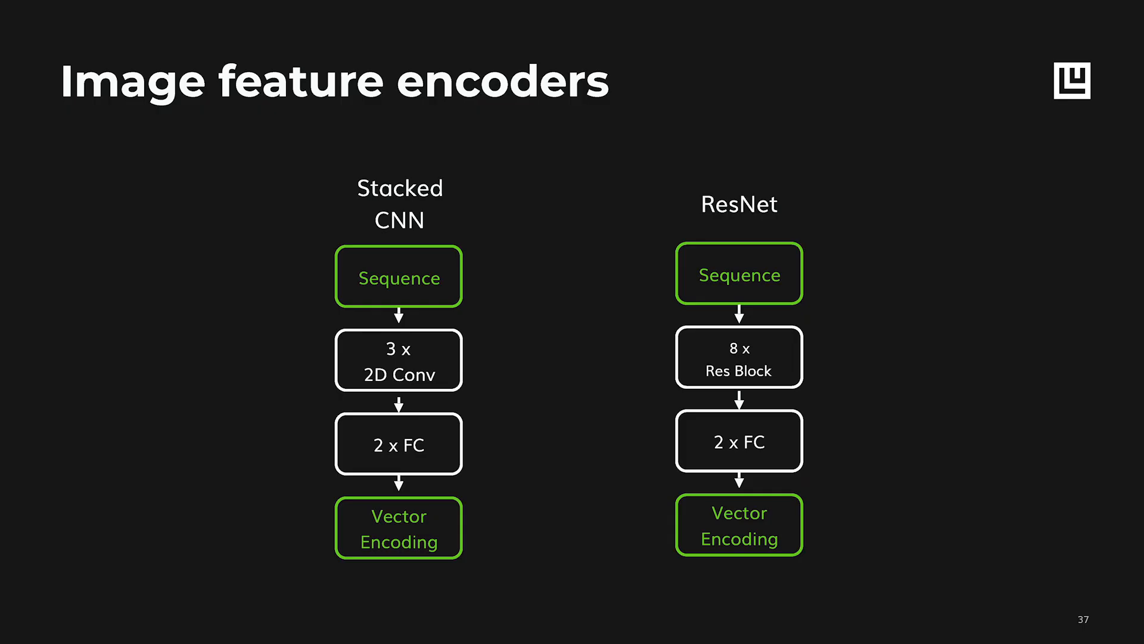
Step: Advance to slide 56, the Sequence2Sequence Chit-Chat Dialogue Model example
{"action": "key", "text": "Right"}
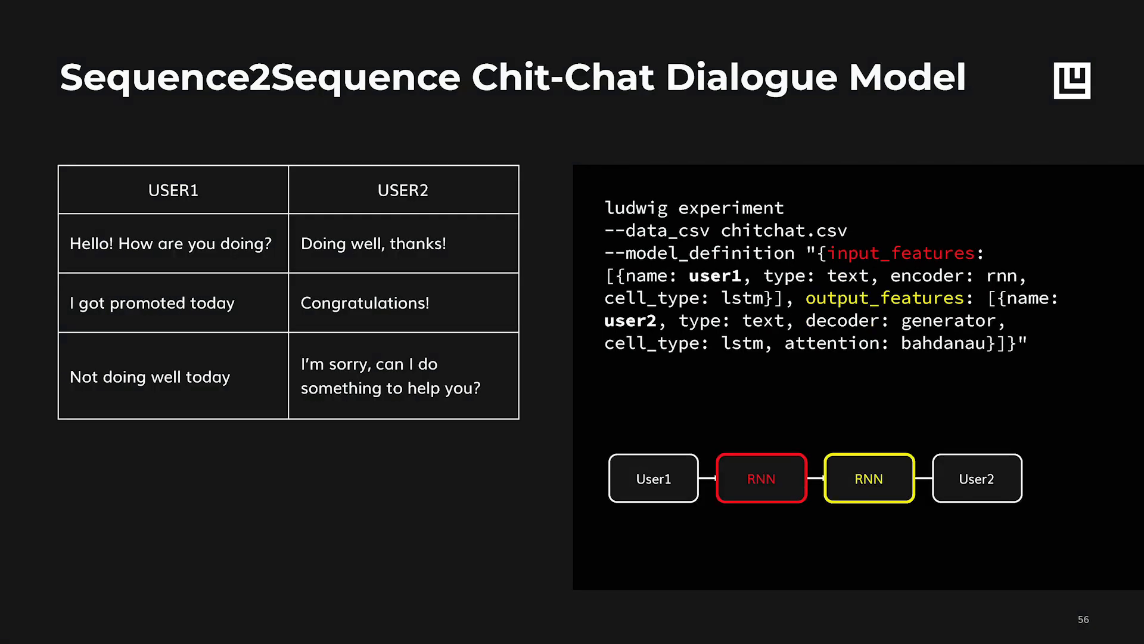
Step: Step back through the delivery-time slide to slide 54, Image Object Classification
{"action": "key", "text": "Left"}
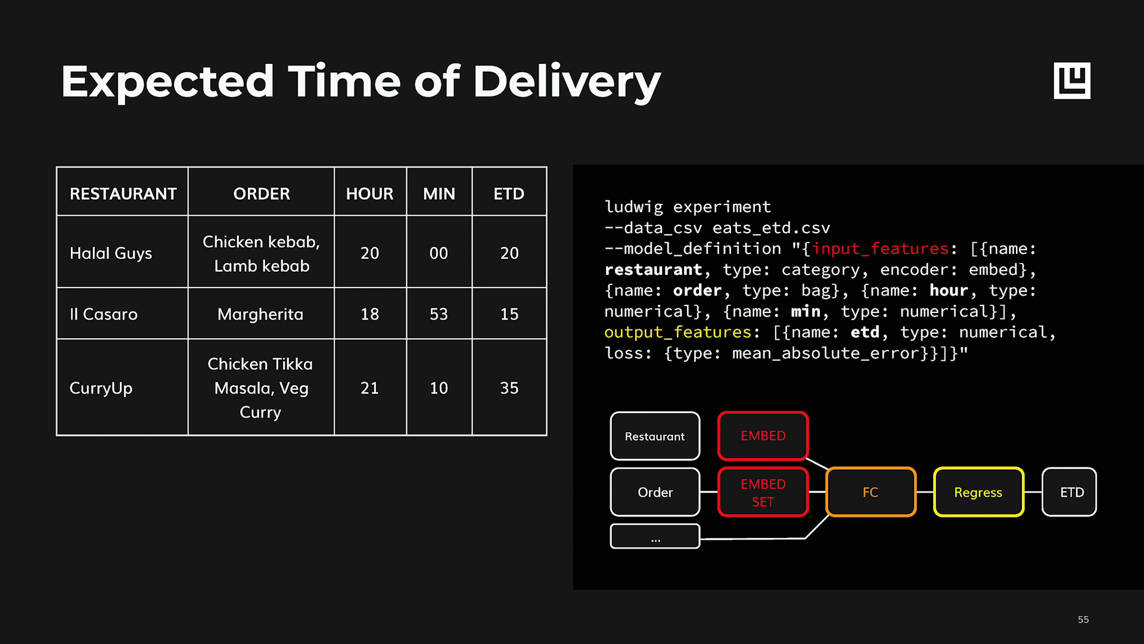
{"action": "key", "text": "Left"}
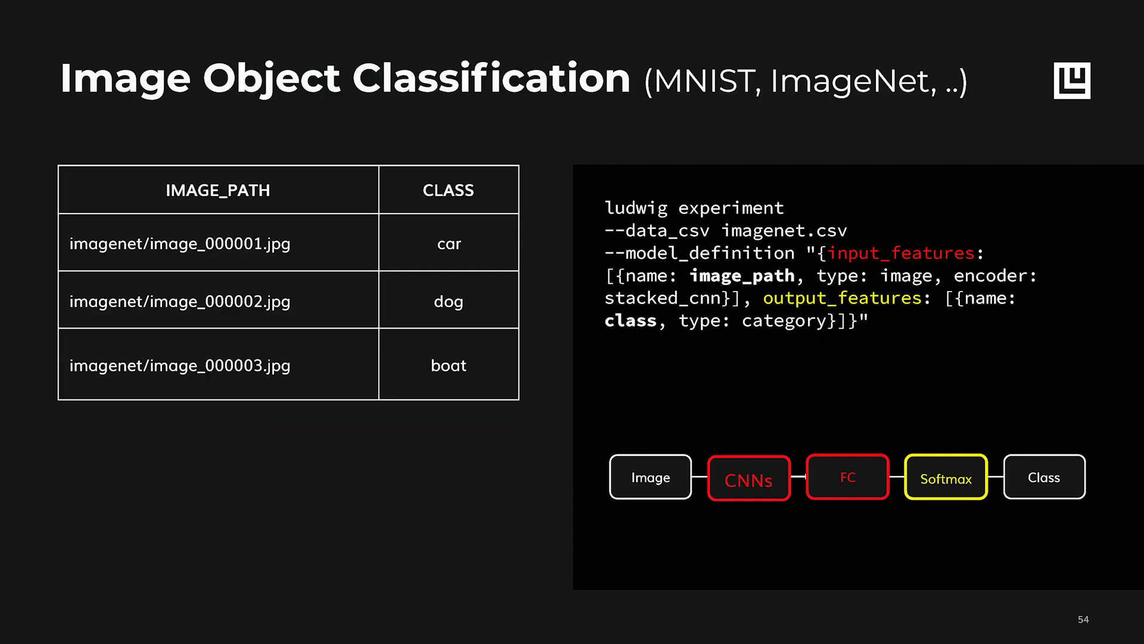